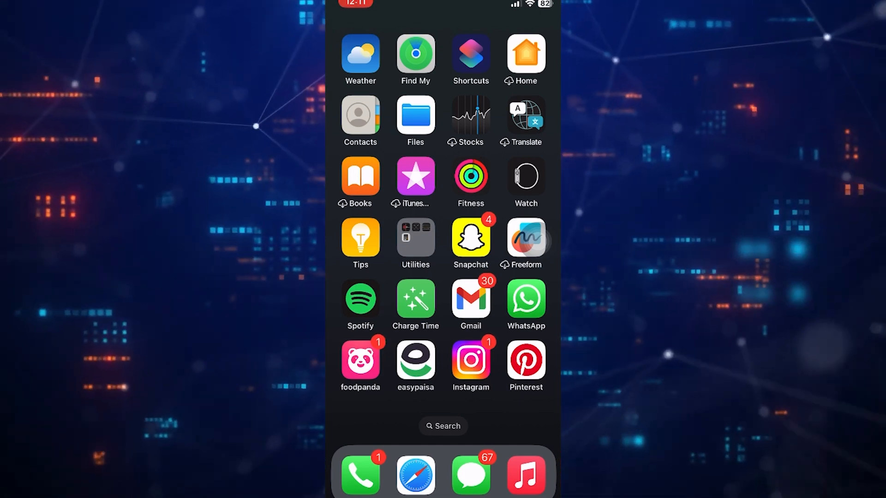
- Launch WhatsApp, unlock it with Face ID and view the Updates tab's channel list
left_click(524, 299)
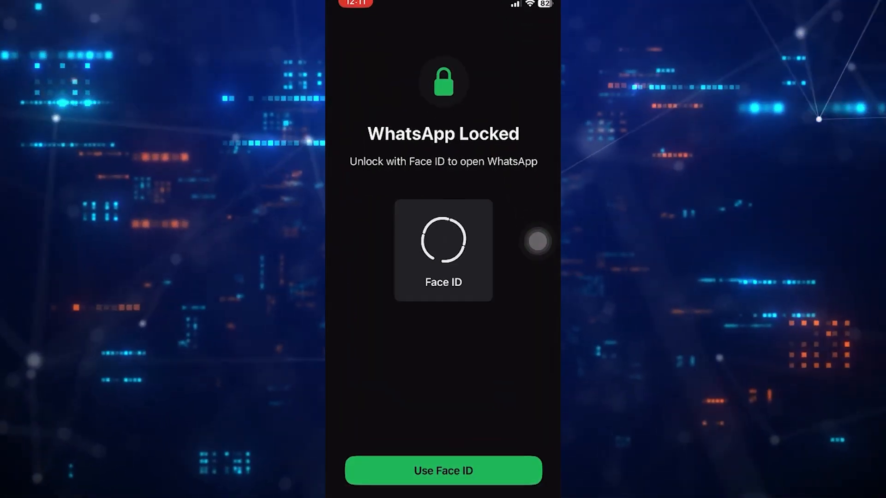
left_click(443, 471)
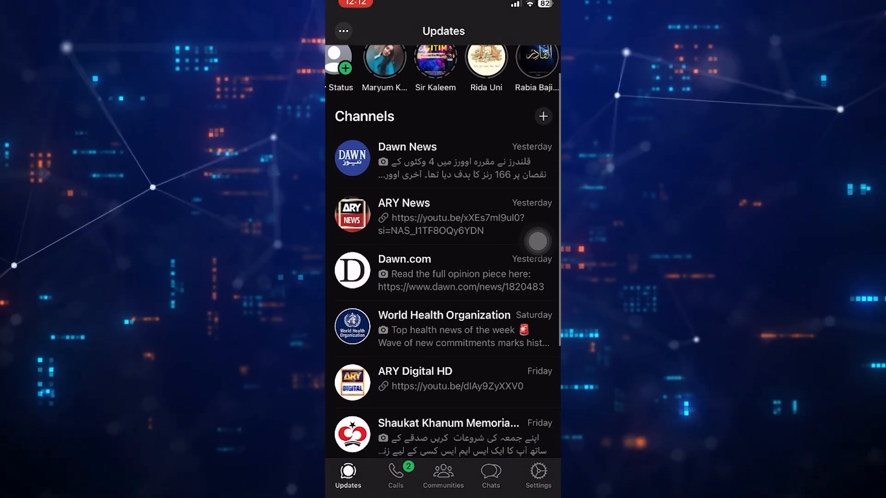
scroll("down", 3)
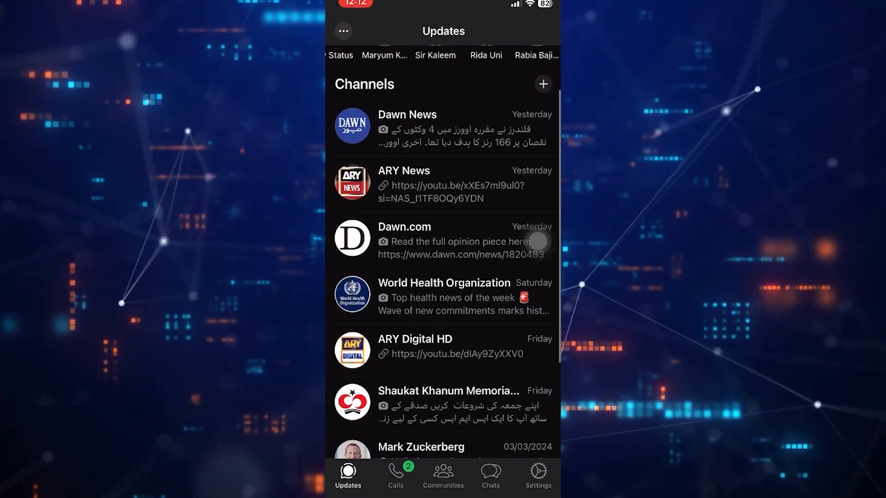
- Unfollow the Dawn News channel from its options menu and confirm
left_click(407, 125)
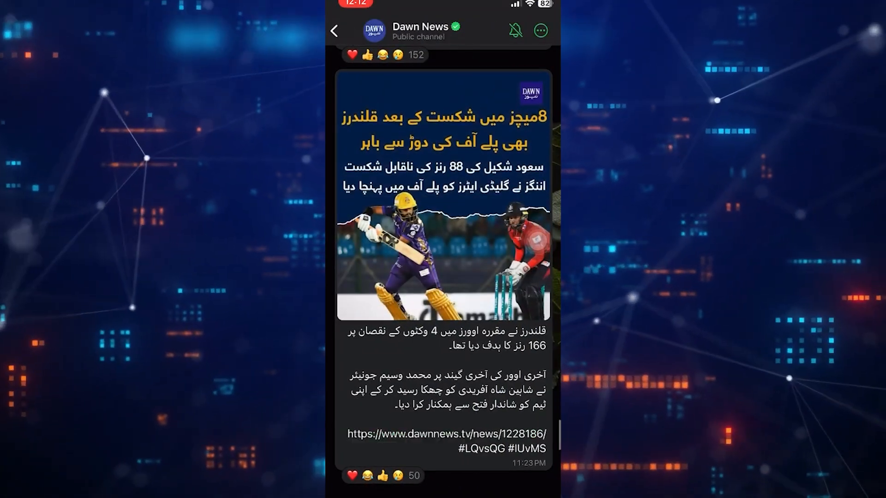
left_click(540, 29)
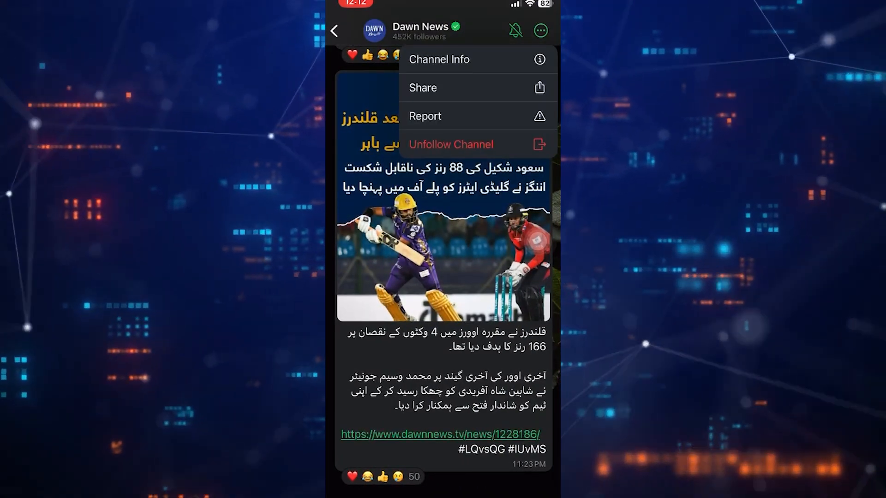
left_click(450, 144)
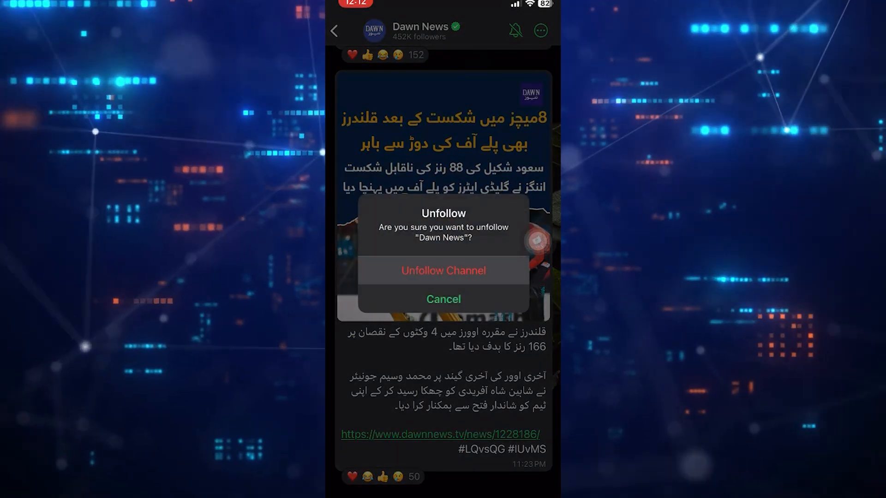
left_click(443, 270)
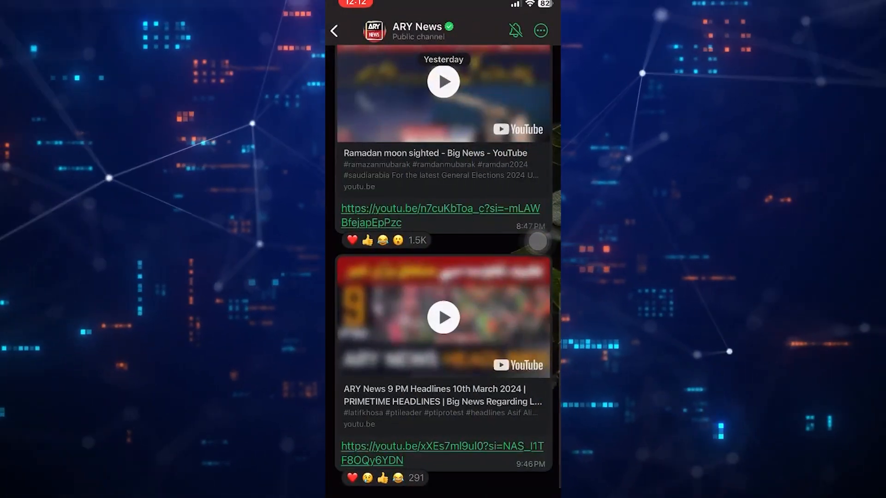
- Unfollow ARY News, then move to the Dawn.com channel and begin unfollowing it
left_click(539, 30)
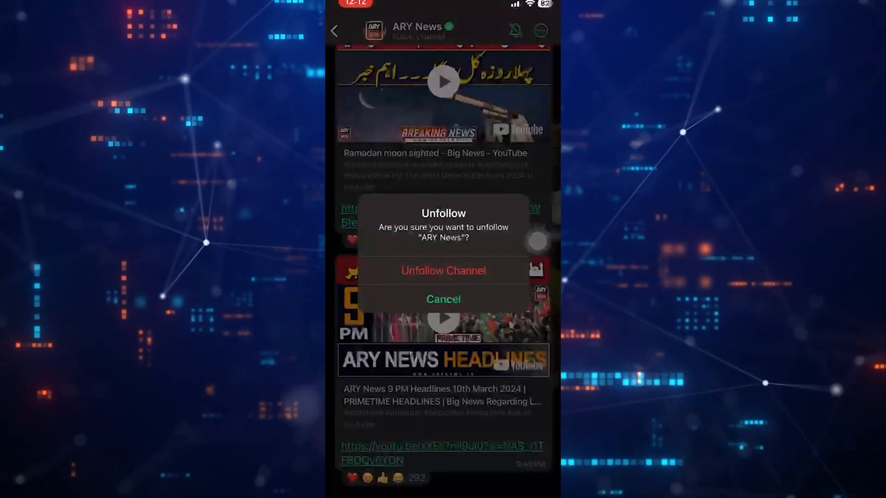
left_click(443, 270)
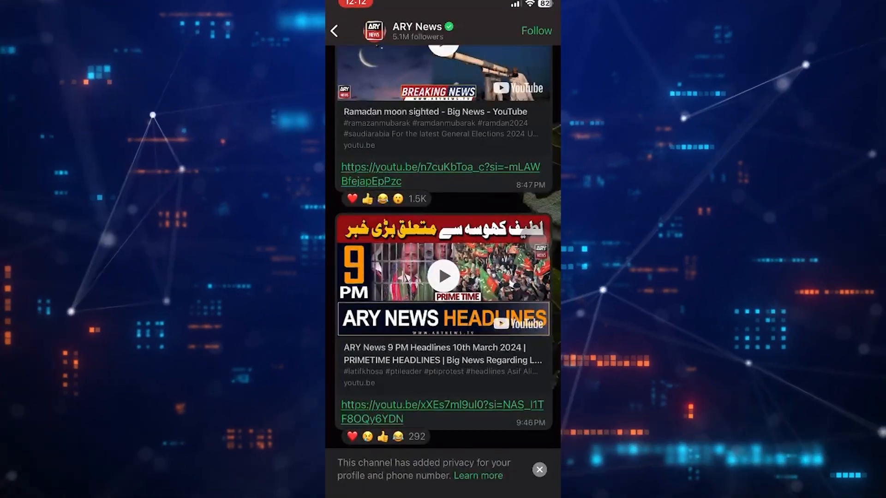
left_click(334, 31)
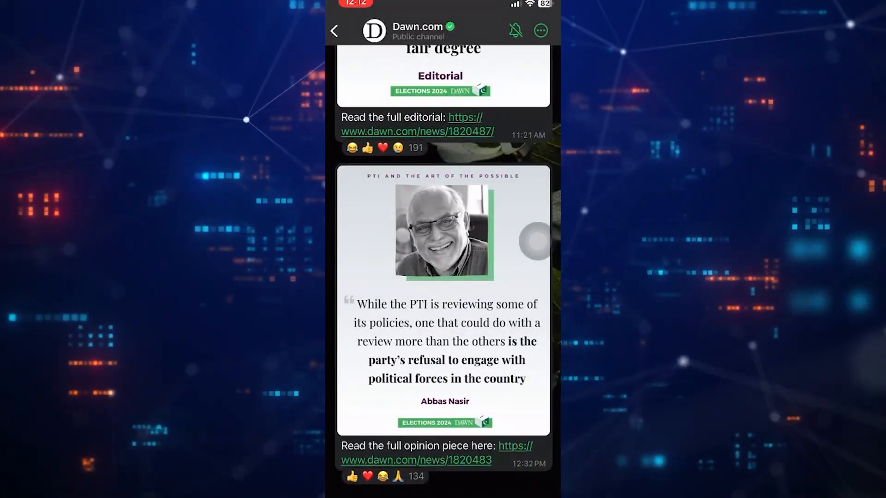
left_click(540, 30)
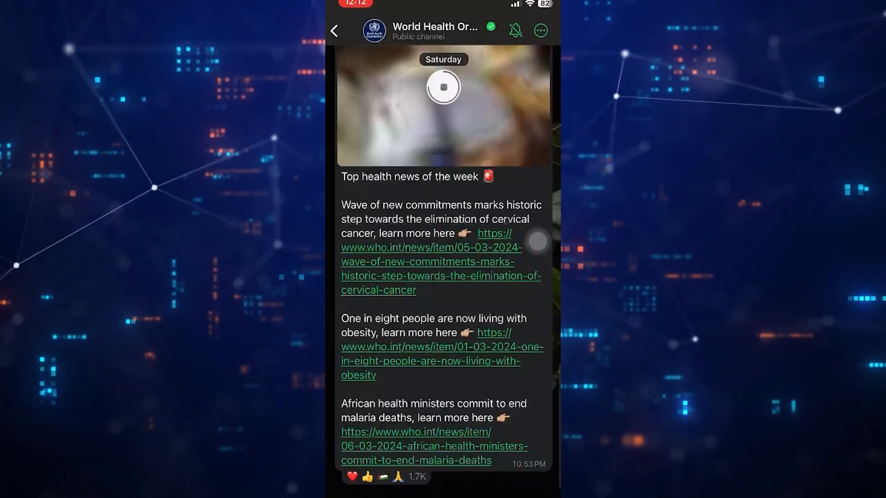
- Unfollow World Health Organization, ARY Digital HD and the Shaukat Khanum channel, confirming each
left_click(540, 31)
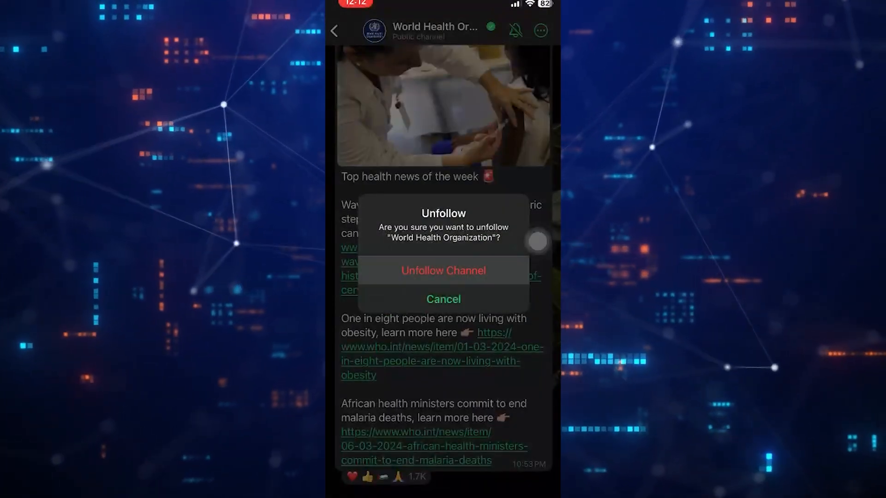
left_click(443, 270)
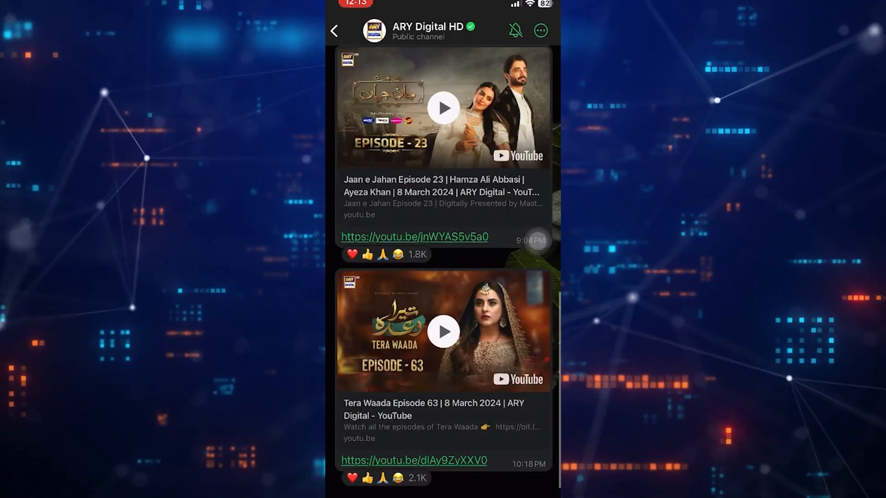
left_click(538, 29)
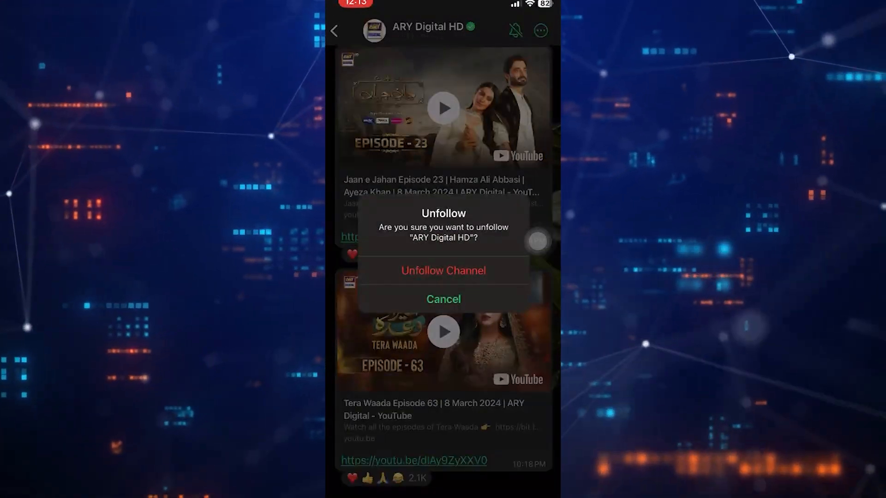
left_click(443, 270)
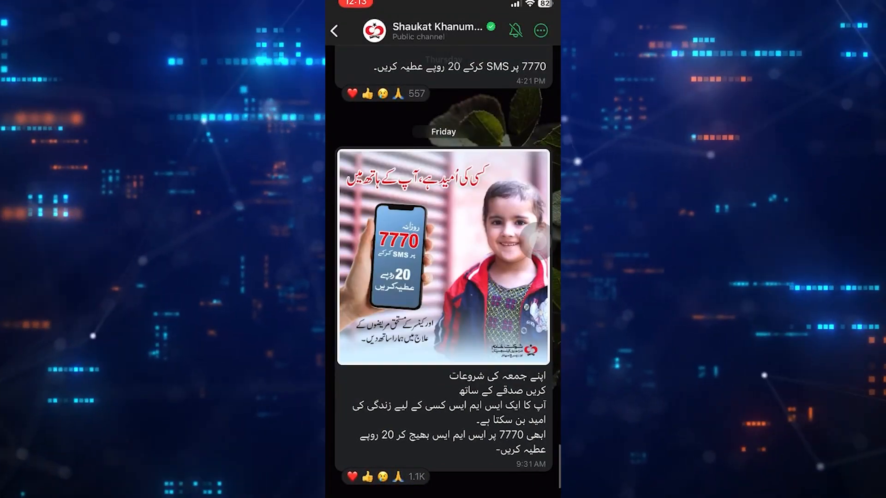
left_click(539, 30)
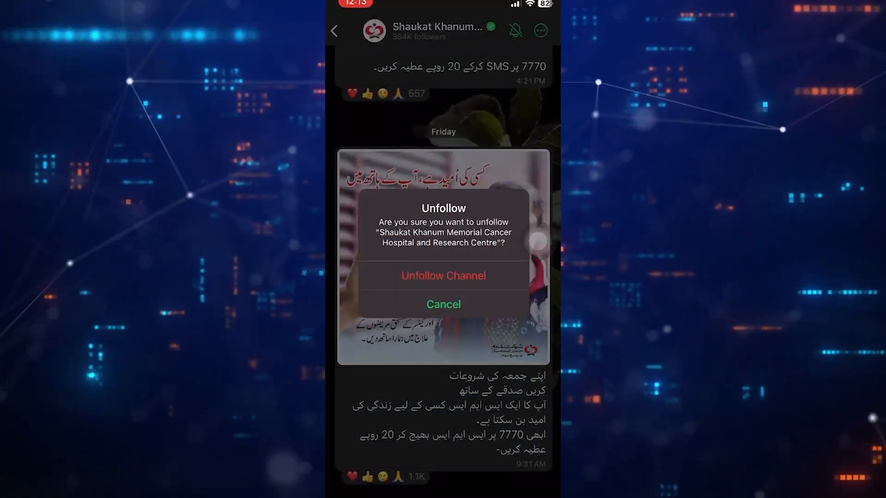
left_click(442, 276)
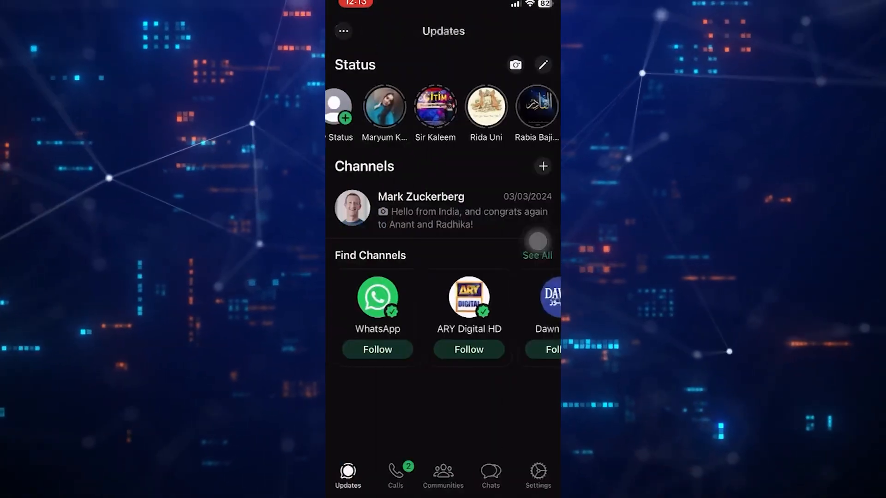
left_click(420, 209)
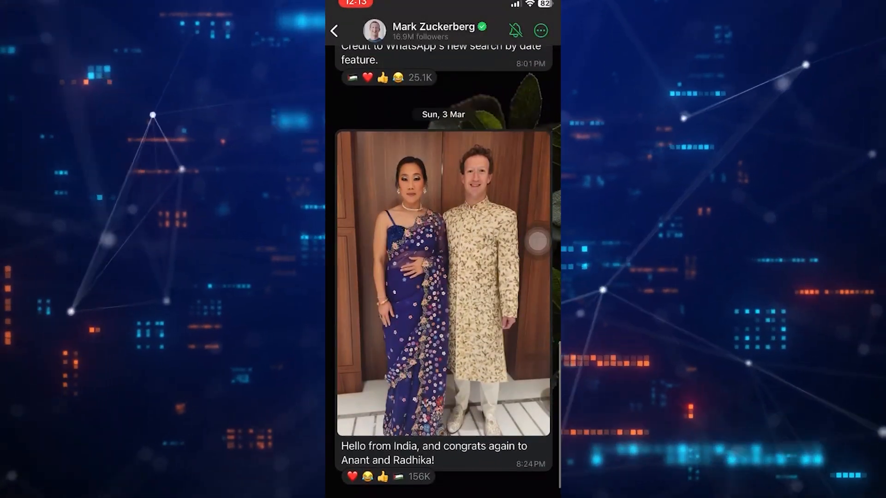
left_click(540, 30)
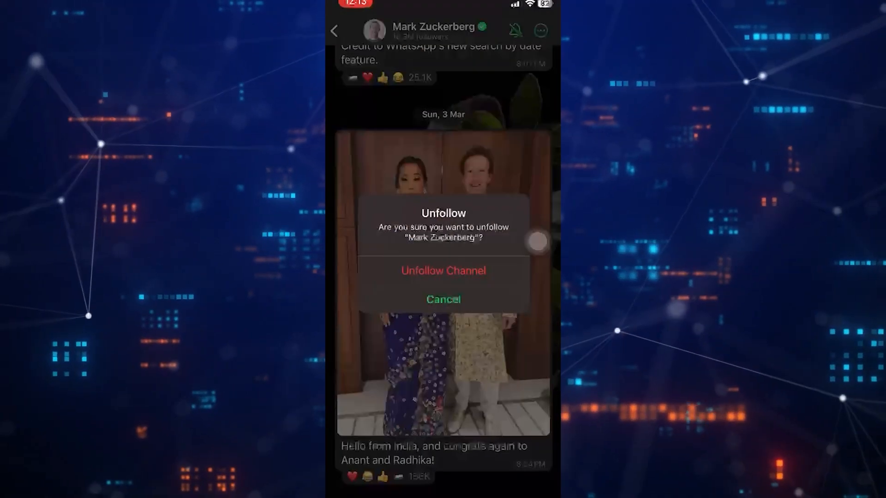
left_click(443, 271)
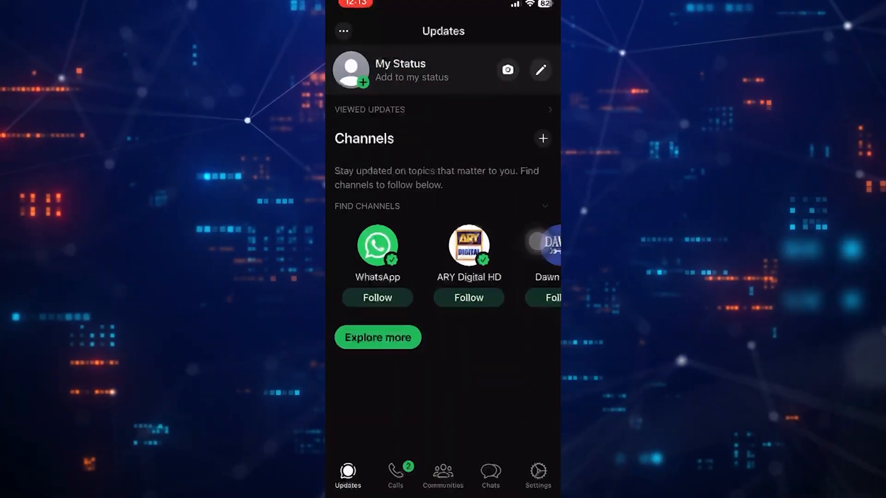